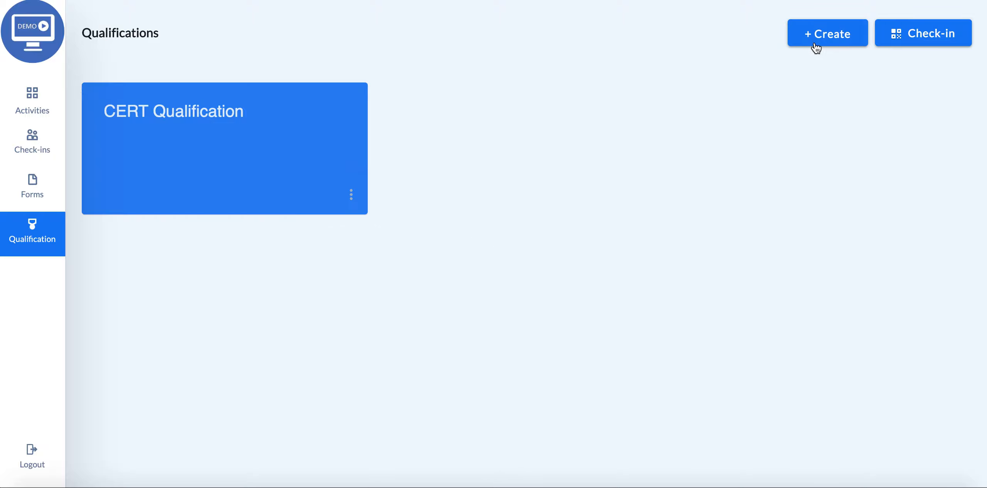
Step: Create a new qualification from the Qualifications page toolbar
left_click(827, 32)
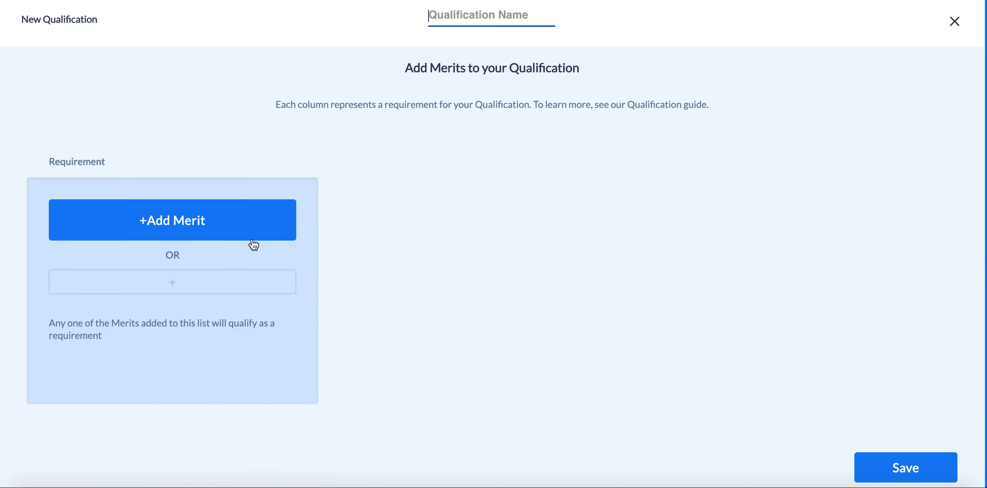
mouse_move(252, 242)
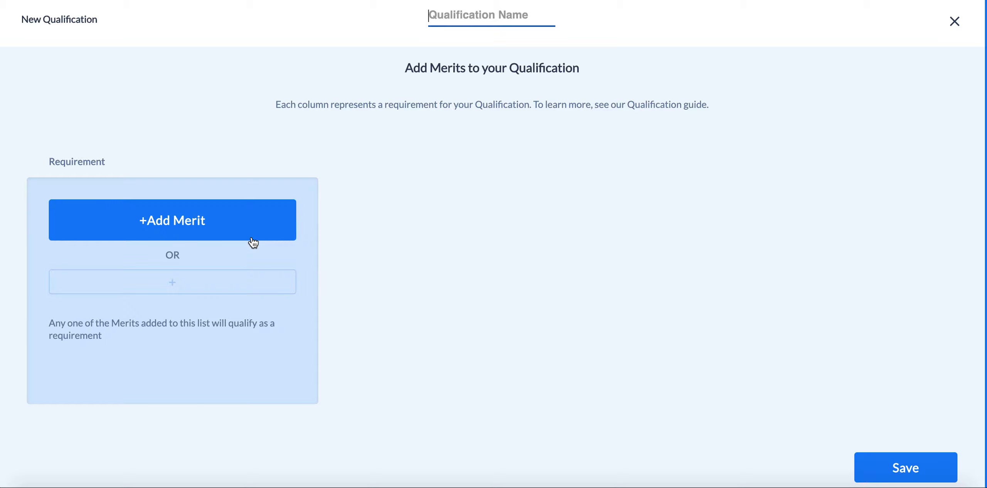
Step: Add Sigma merits Employee and Advisor as alternatives in the first requirement
left_click(172, 220)
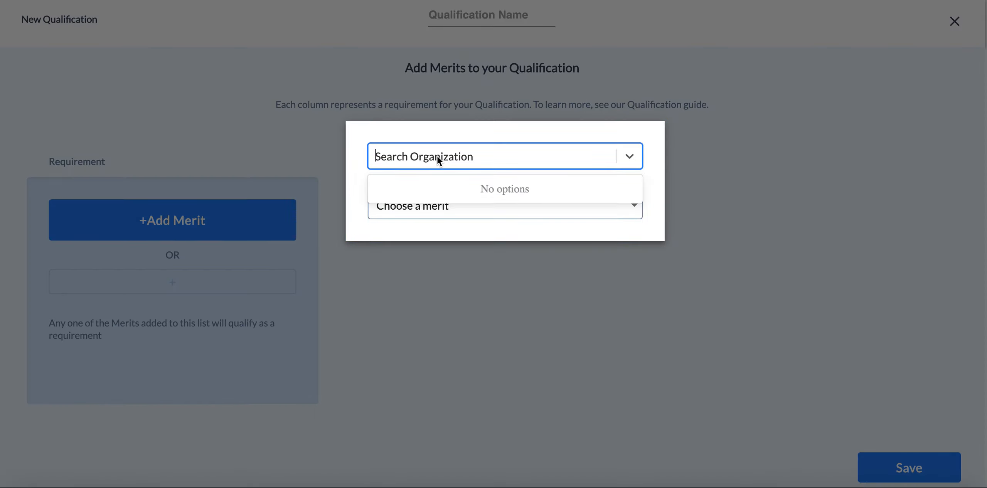
type("sigma")
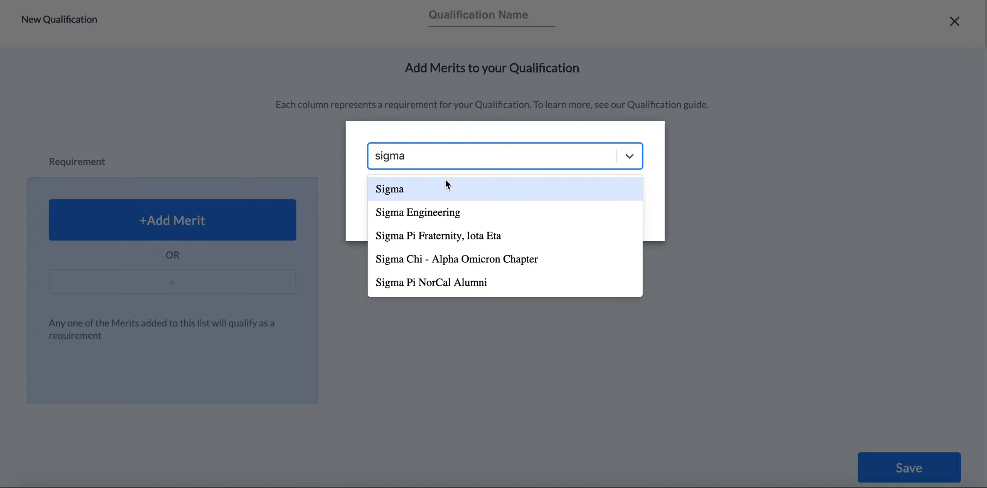
left_click(388, 189)
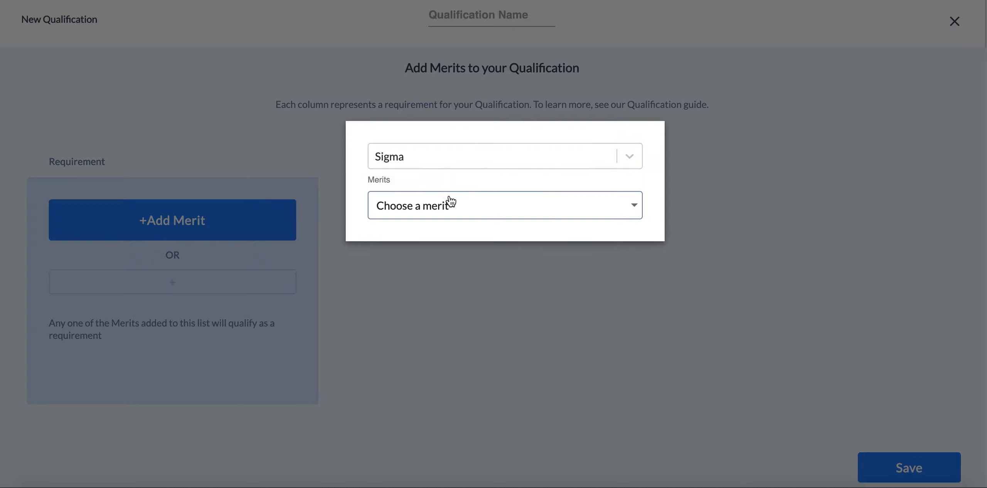
left_click(503, 204)
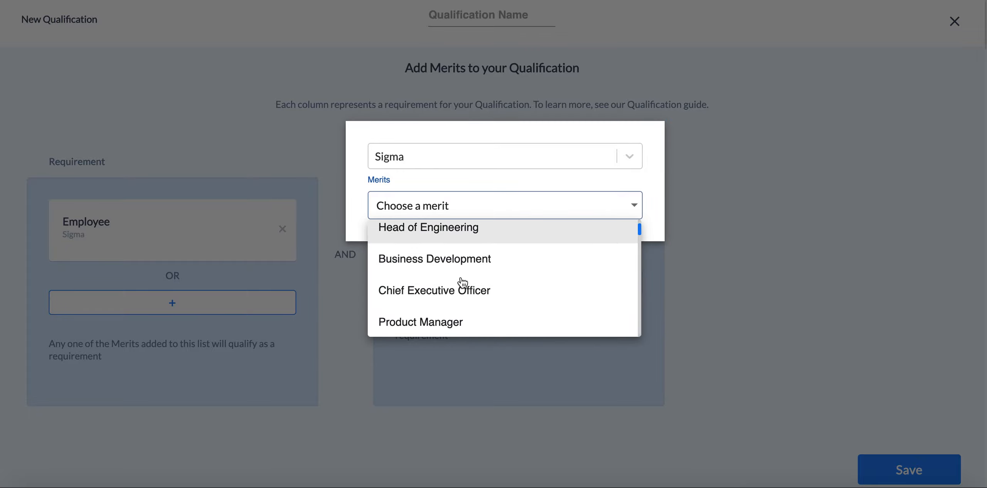
scroll("down", 3)
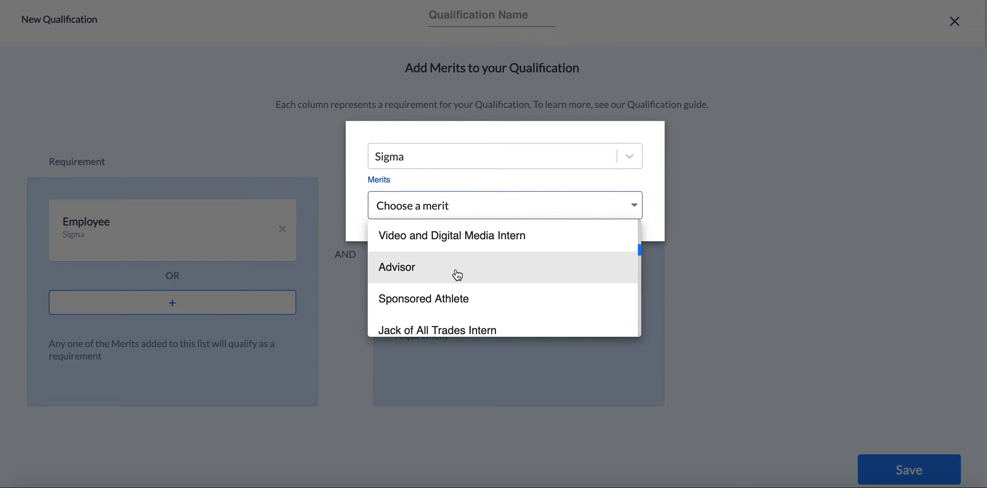
left_click(397, 266)
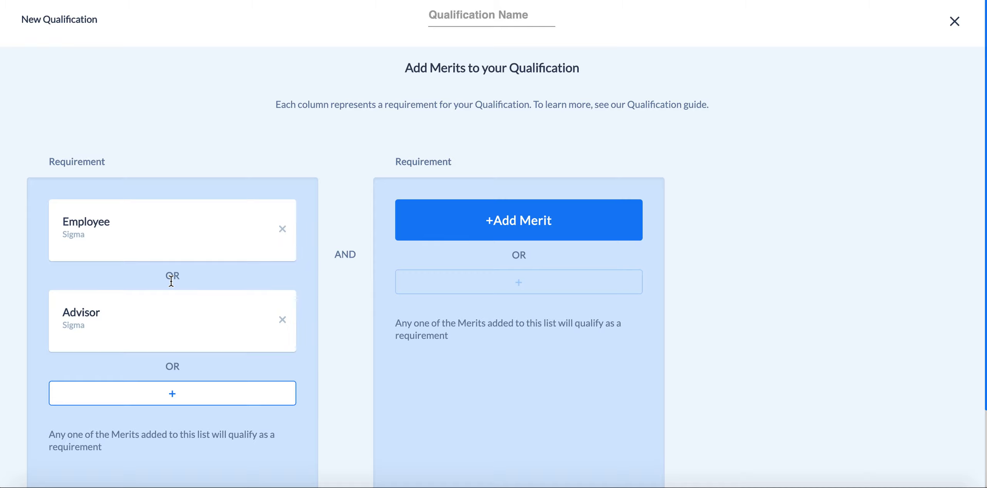
mouse_move(168, 275)
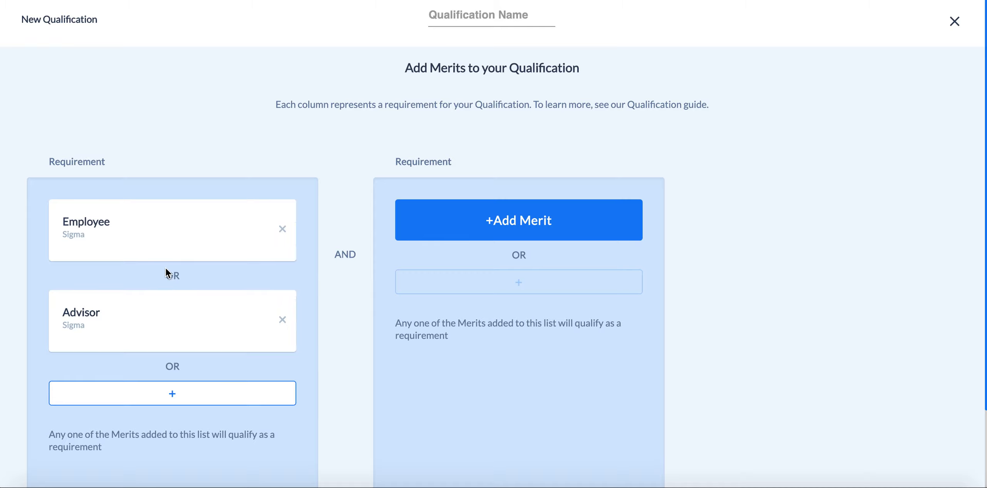
mouse_move(302, 280)
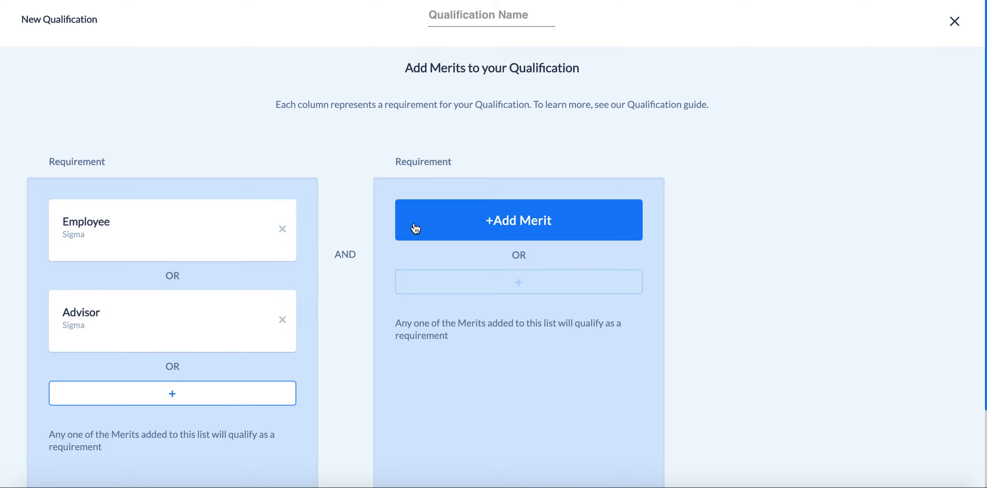
mouse_move(419, 227)
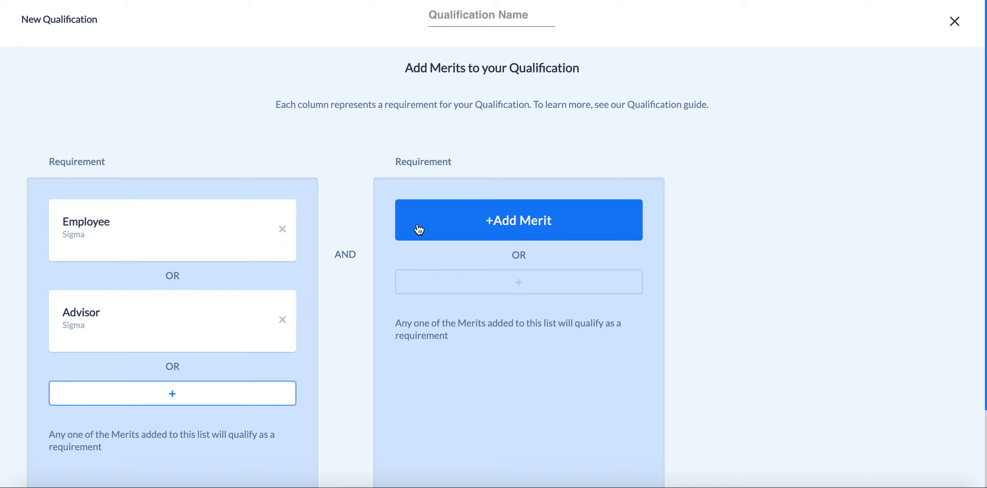
mouse_move(387, 255)
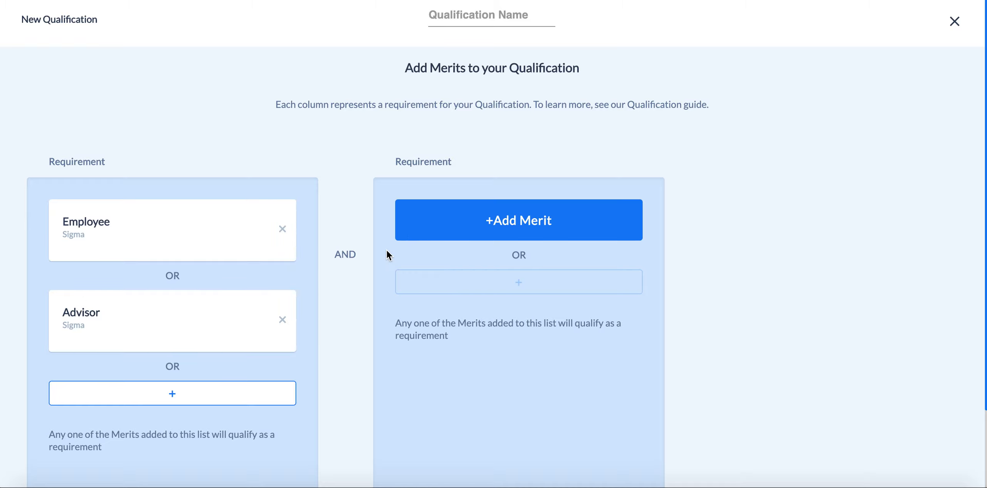
Step: Name the qualification 'Employee/Advisor', save it, and go to Activities
type("Employee/Ad")
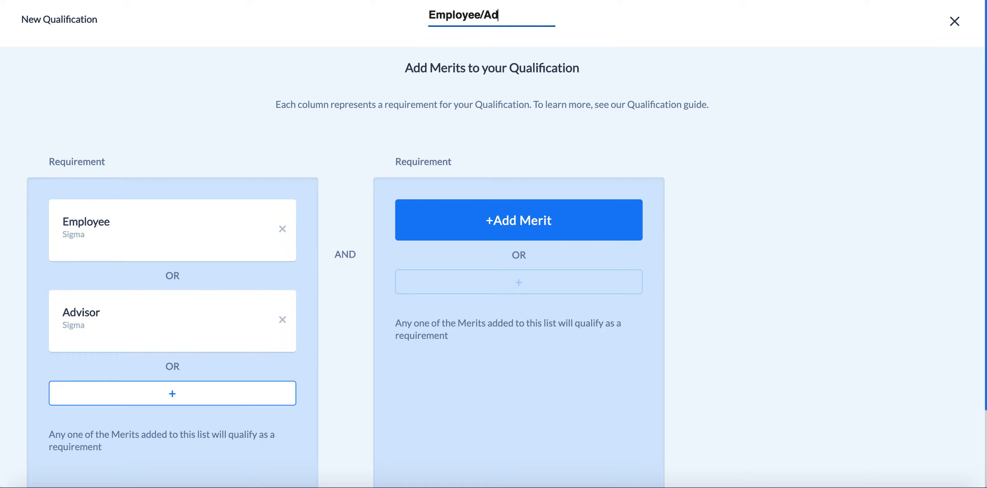
scroll("down", 3)
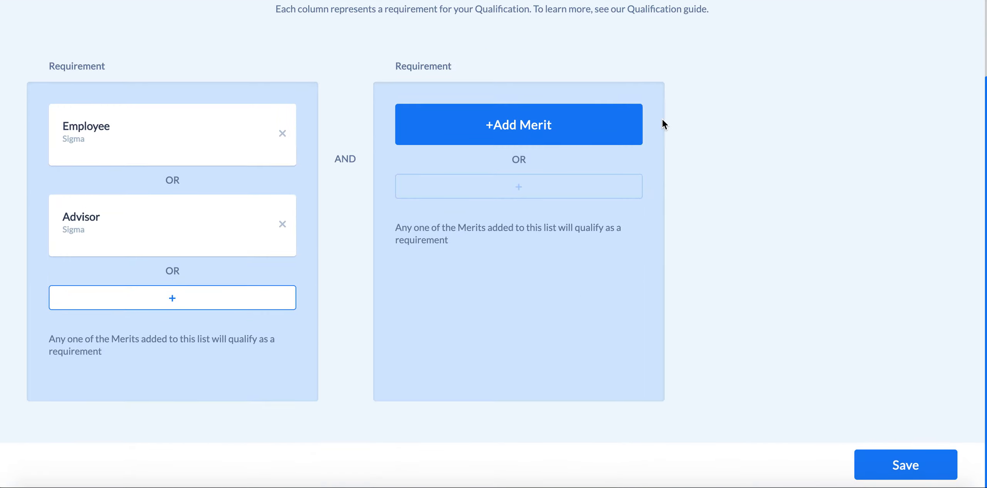
left_click(905, 465)
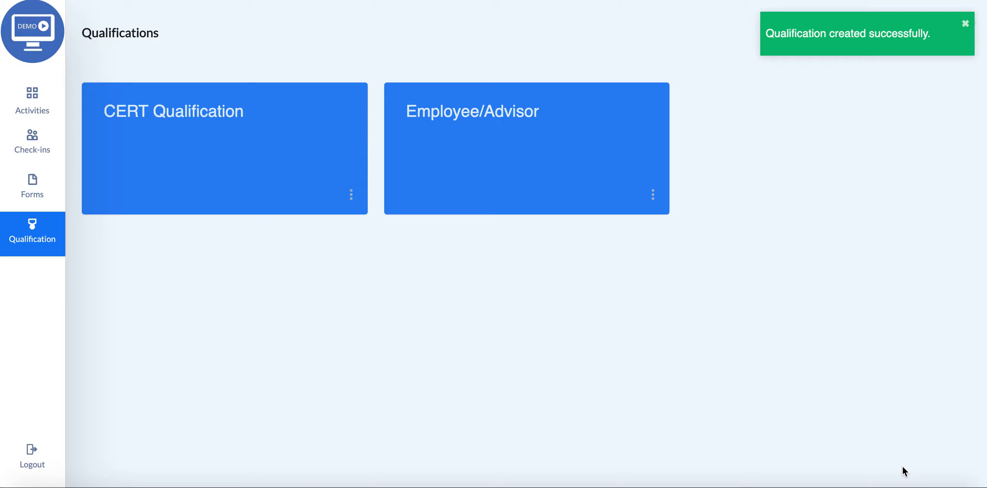
mouse_move(362, 329)
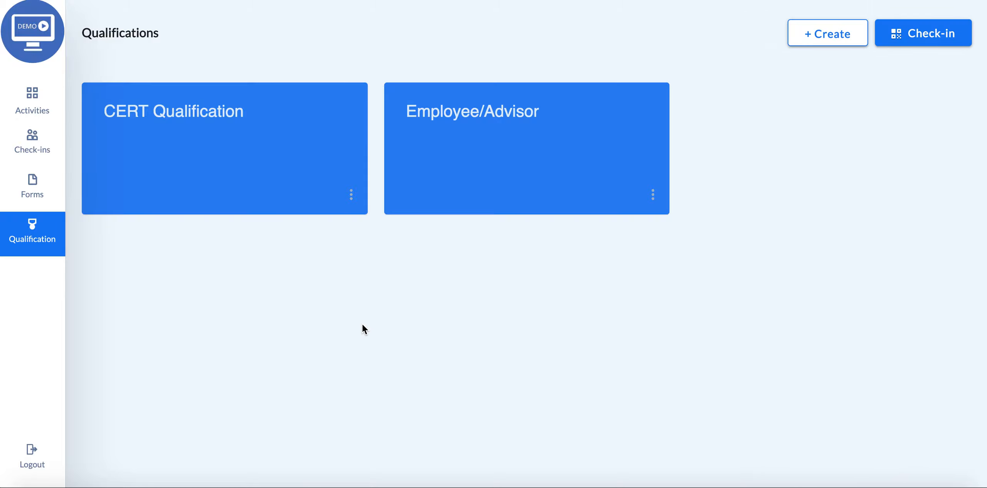
left_click(32, 101)
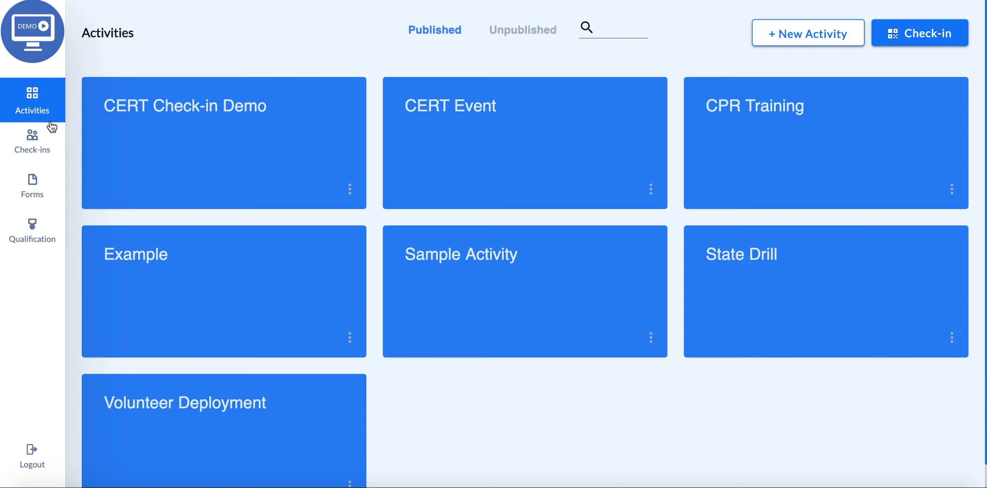
Step: Start a new activity and choose Employee/Advisor as its required qualification
left_click(807, 32)
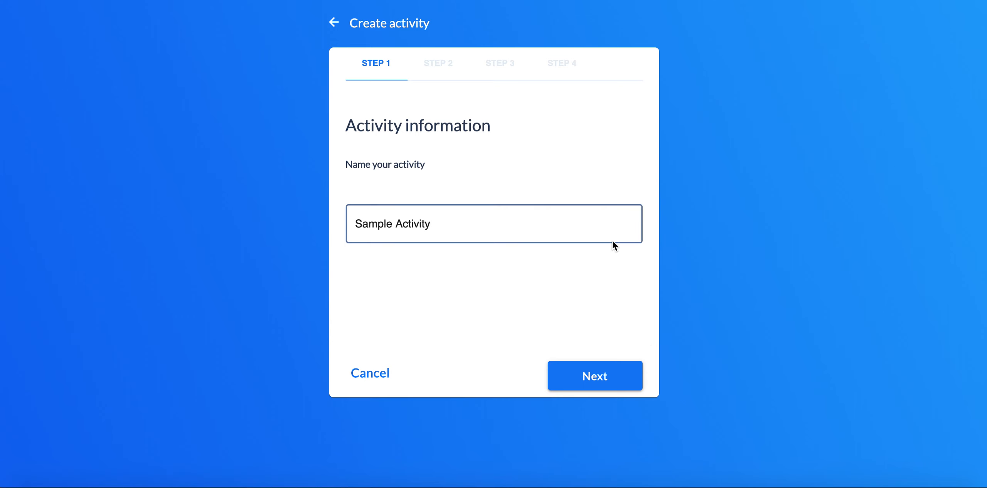
left_click(594, 376)
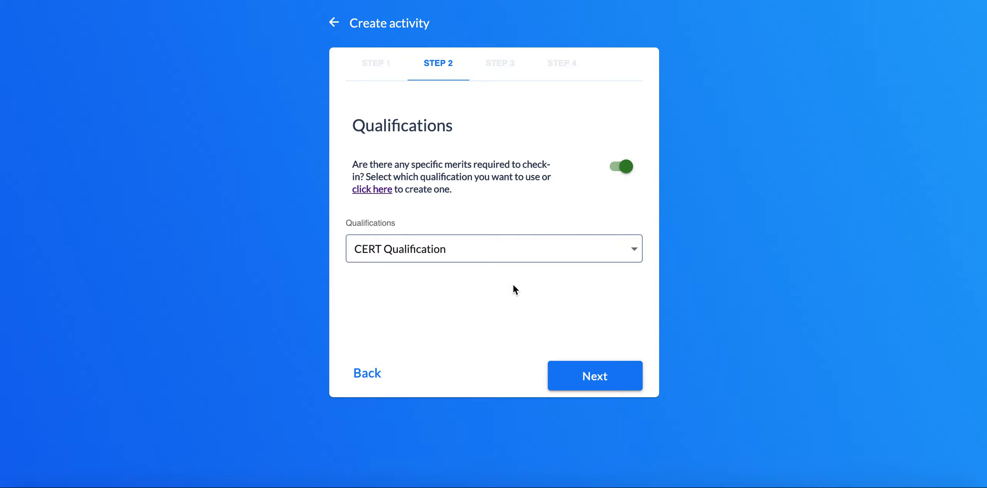
left_click(493, 248)
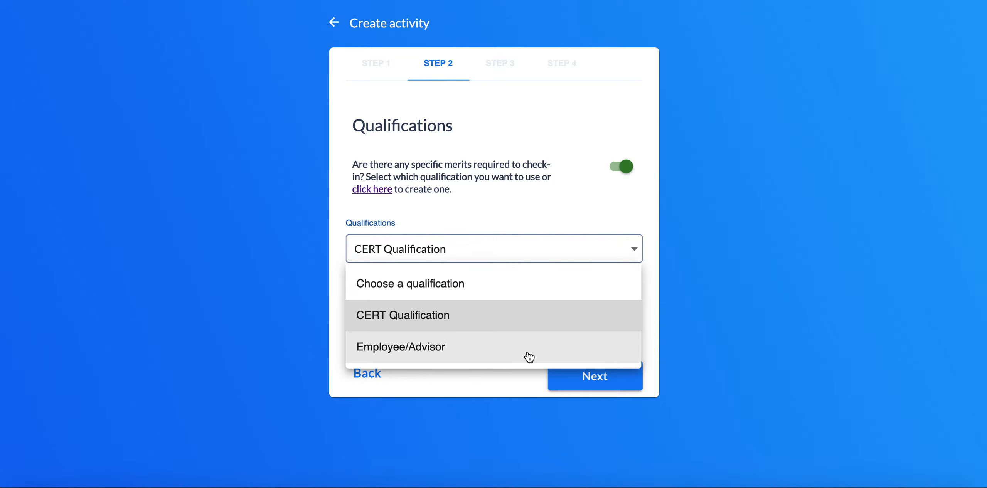
left_click(400, 346)
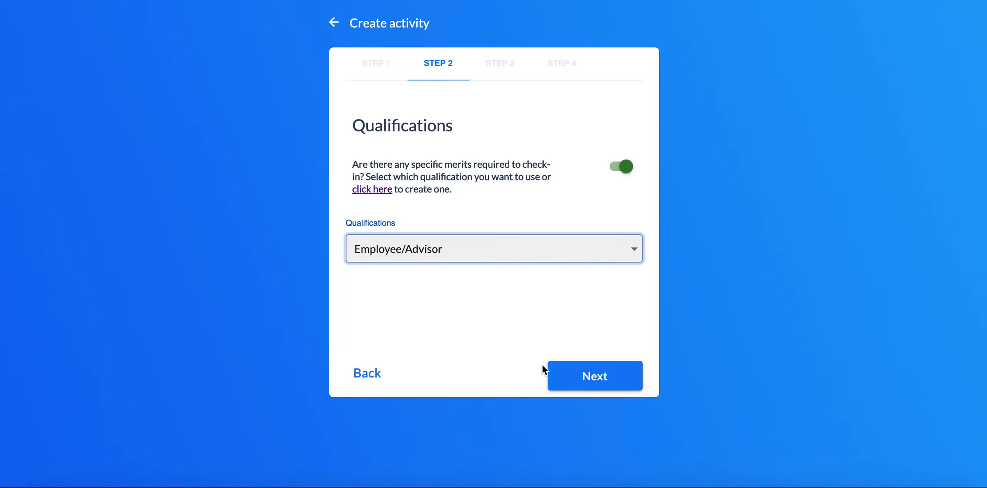